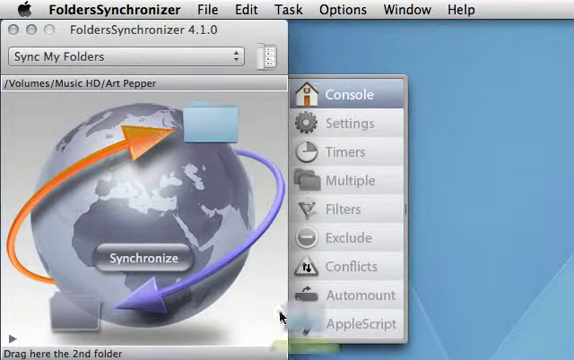
Start synchronizing the Art Pepper folder pair, then stop the run in progress.
{"action": "left_click", "coordinate": [144, 256]}
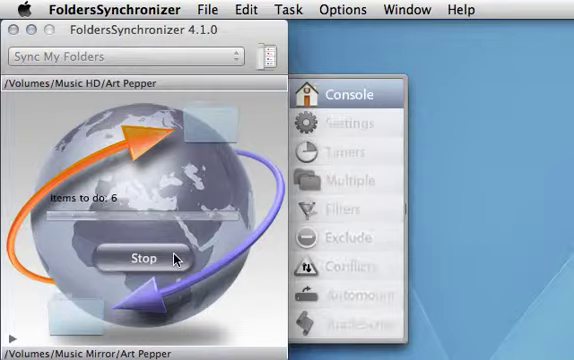
{"action": "left_click", "coordinate": [144, 258]}
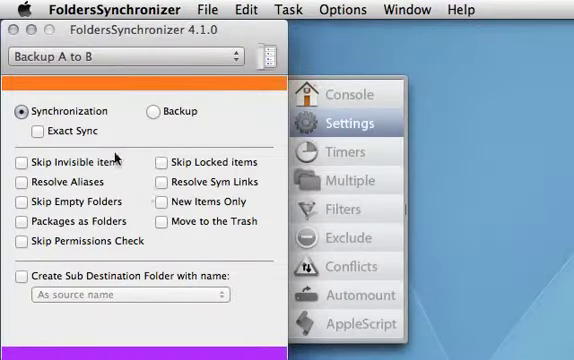
Turn on Exact Sync for the Backup A to B task and bring up its sync preview.
{"action": "left_click", "coordinate": [56, 132]}
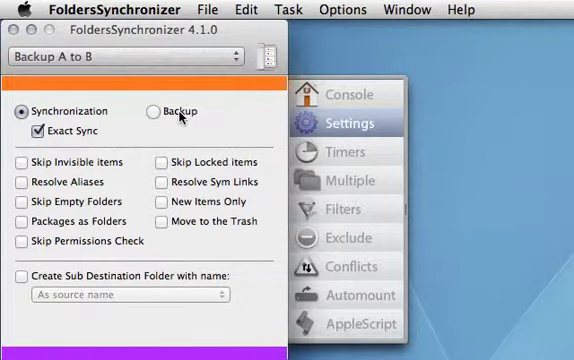
{"action": "left_click", "coordinate": [156, 112]}
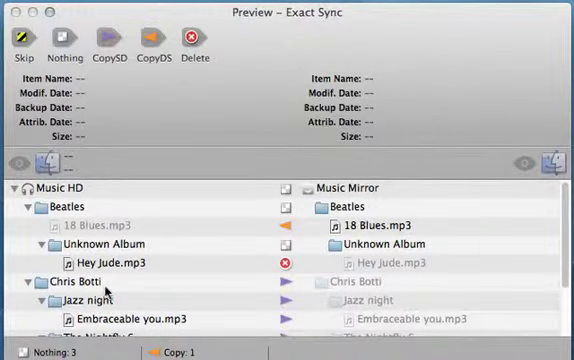
Review the Exact Sync preview items and switch to the multiple folder pairs list.
{"action": "left_click", "coordinate": [96, 264]}
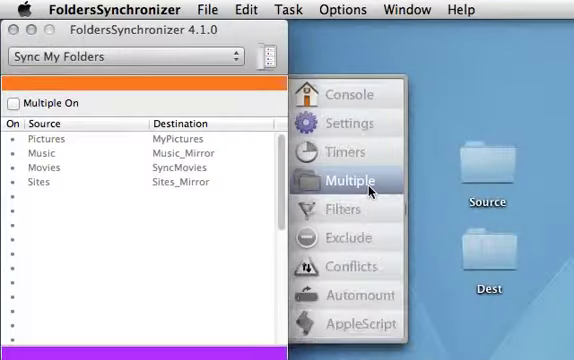
{"action": "left_click", "coordinate": [12, 102]}
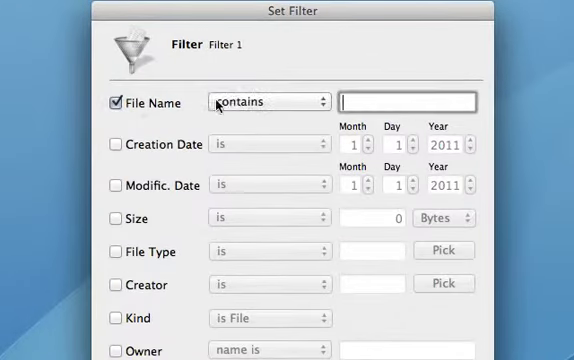
Define a filter matching file names ending with .xml.
{"action": "left_click", "coordinate": [268, 102]}
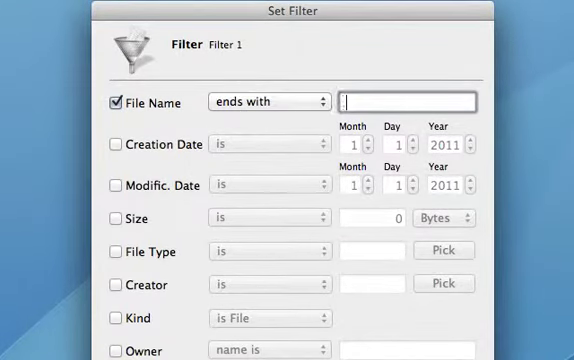
{"action": "type", "text": ".xml"}
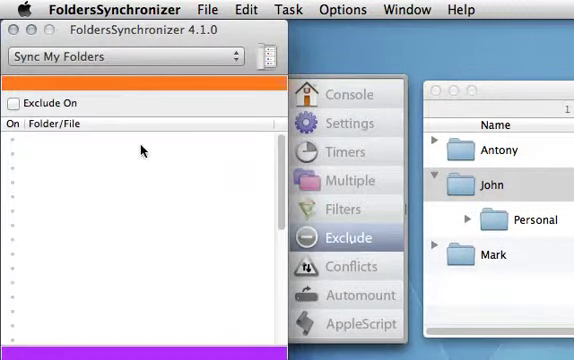
{"action": "left_click", "coordinate": [12, 104]}
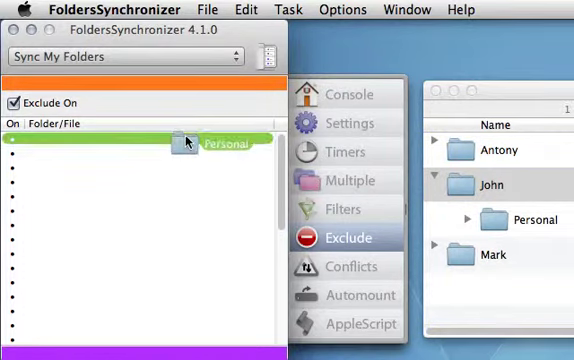
Exclude the Personal folder, review the automount settings, and go to the Log preferences.
{"action": "left_click", "coordinate": [348, 94]}
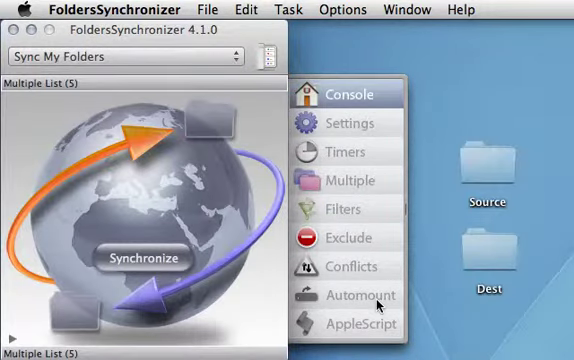
{"action": "left_click", "coordinate": [360, 296]}
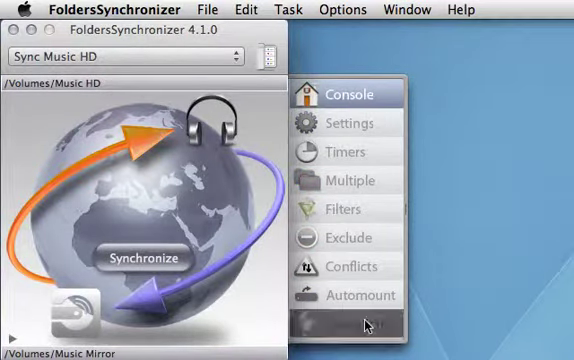
{"action": "left_click", "coordinate": [356, 322]}
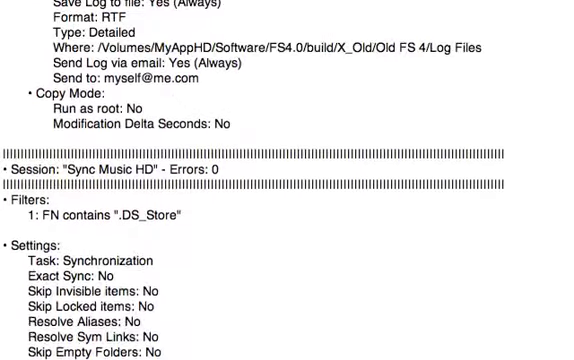
{"action": "scroll", "scroll_direction": "down", "scroll_amount": 3}
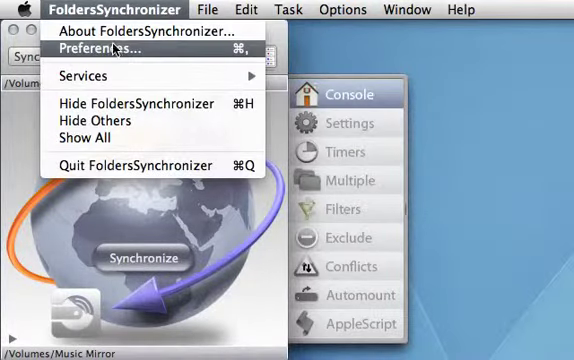
{"action": "left_click", "coordinate": [96, 48]}
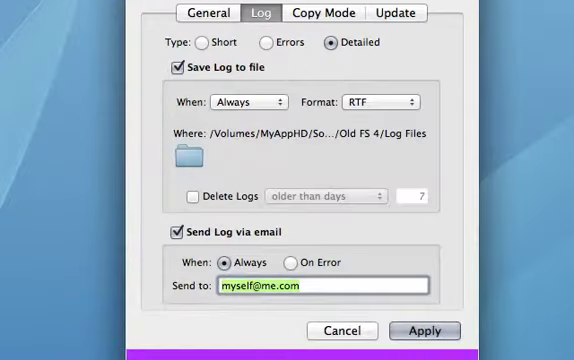